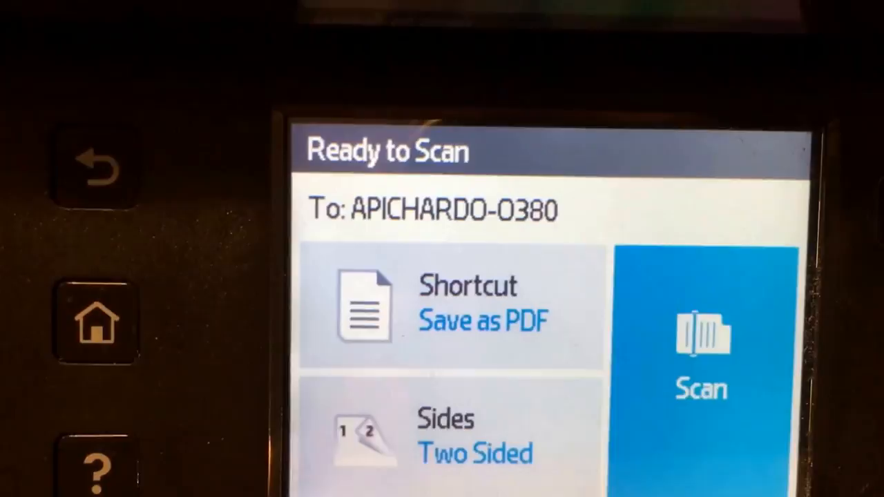
Start the two-sided scan saved as PDF to the computer from the Ready to Scan screen
click(701, 339)
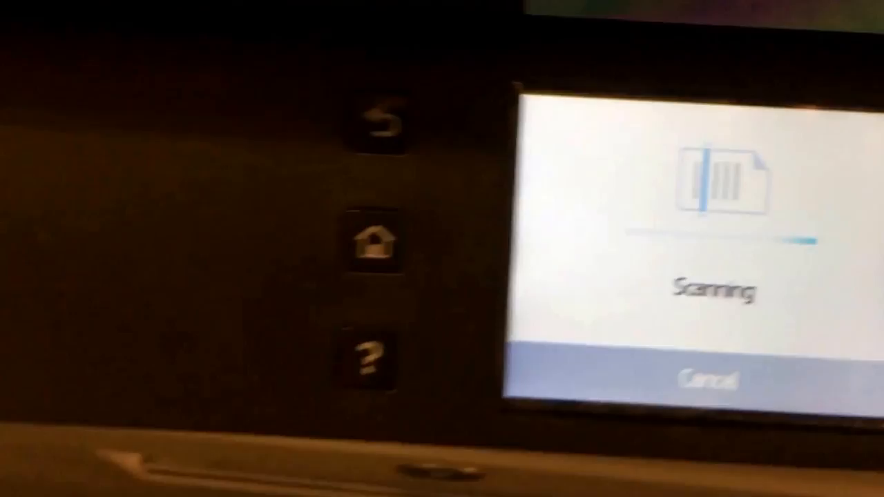